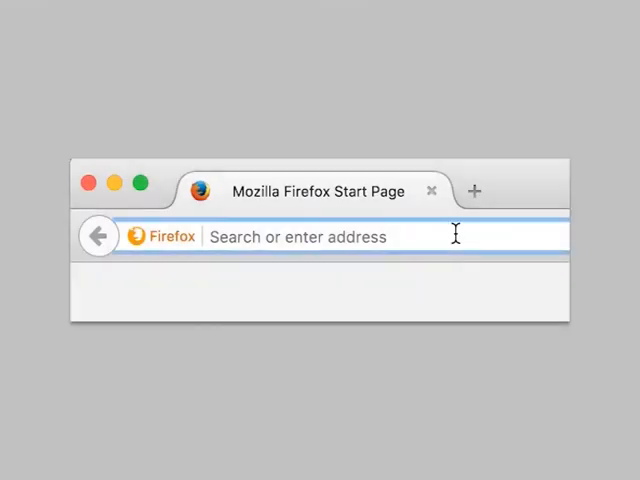
text(www.cathdb.info/)
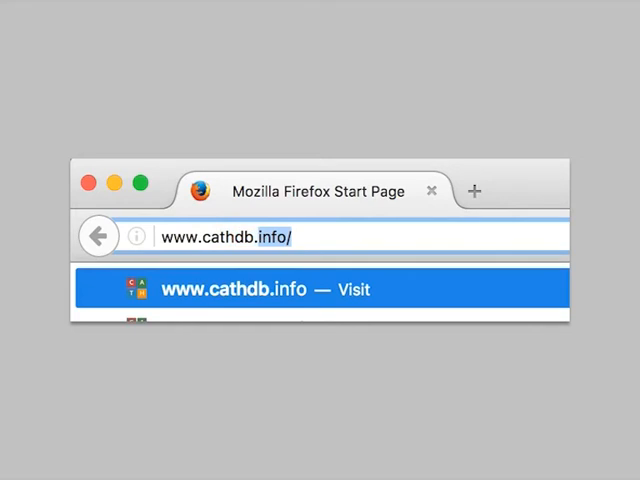
click(320, 288)
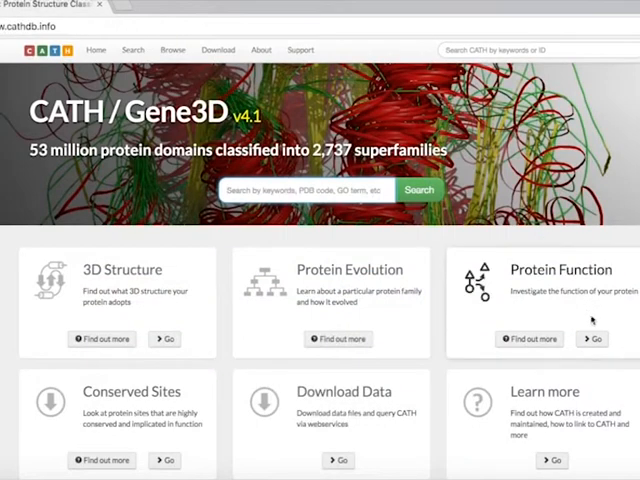
click(592, 340)
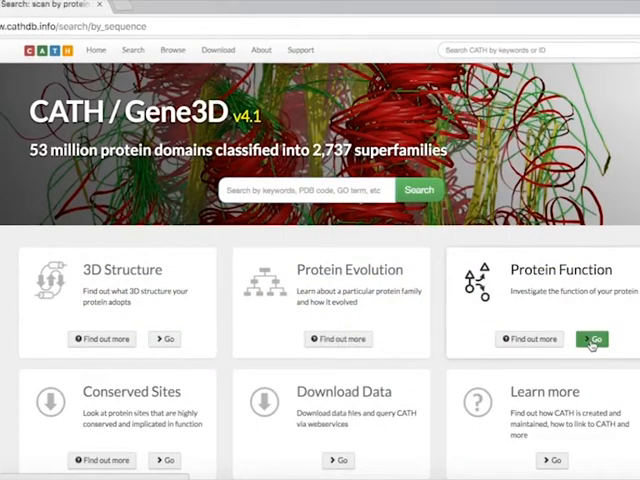
click(132, 50)
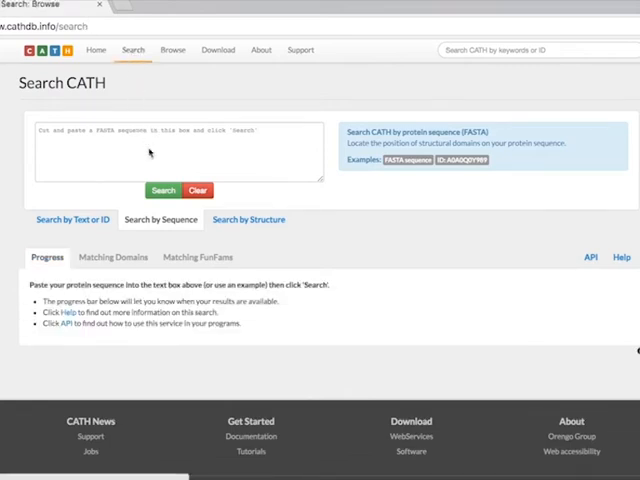
Step: Choose Search by Sequence and load an example FASTA protein sequence into the box
click(72, 220)
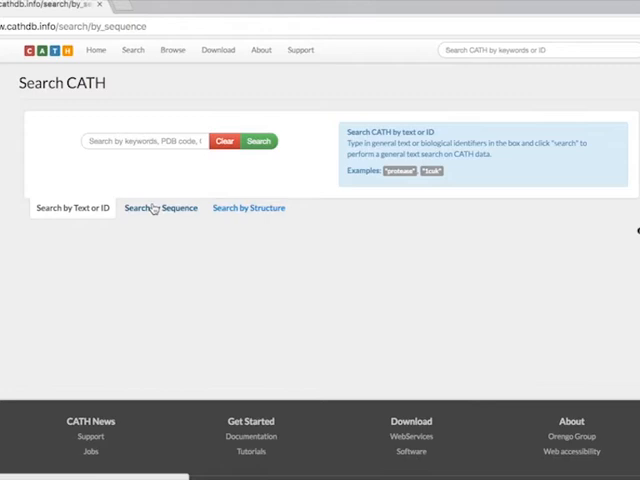
click(160, 208)
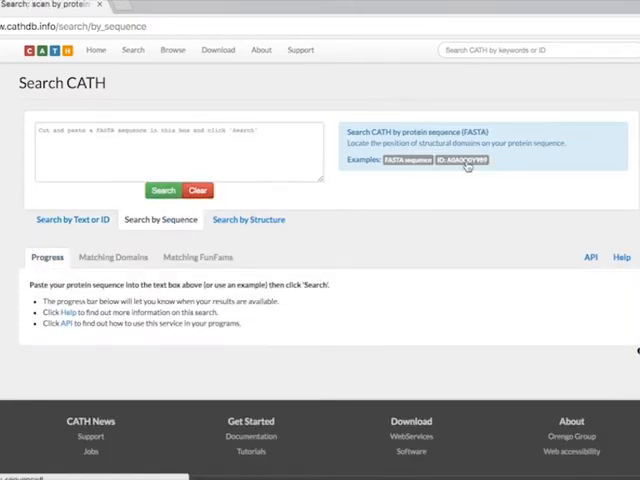
click(458, 160)
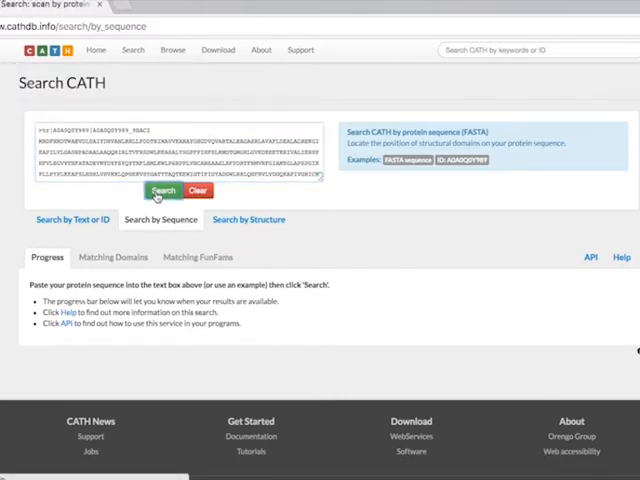
Step: Submit the example sequence and wait for the domain and FunFam searches to finish
click(162, 192)
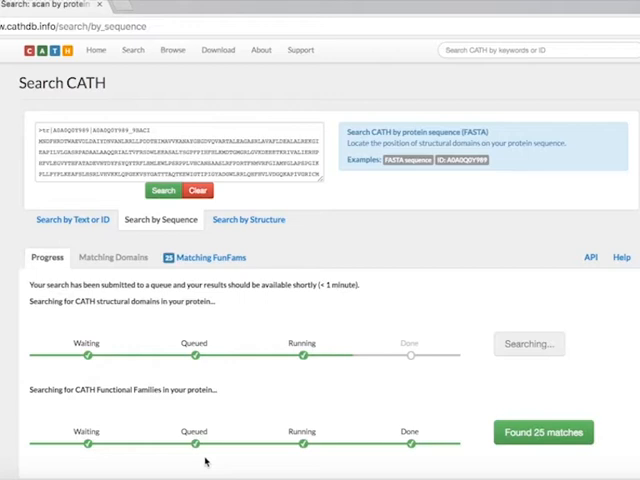
mouse_move(308, 464)
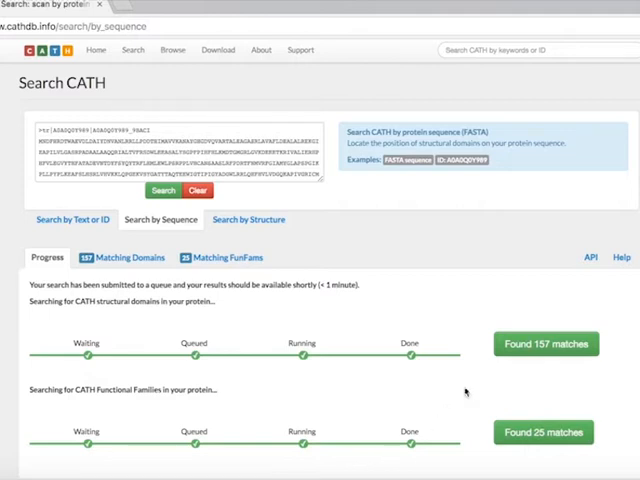
mouse_move(472, 444)
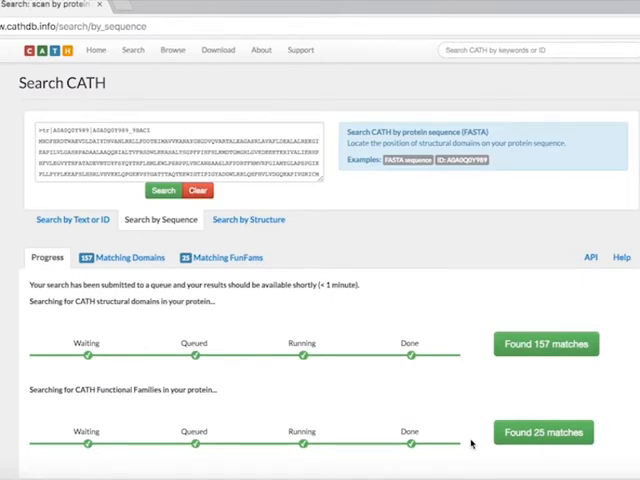
Step: Show the Matching FunFams results table with regions and E-values
click(220, 256)
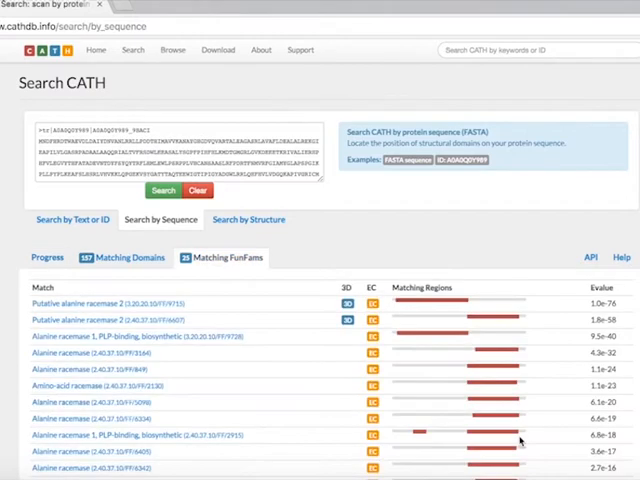
mouse_move(312, 352)
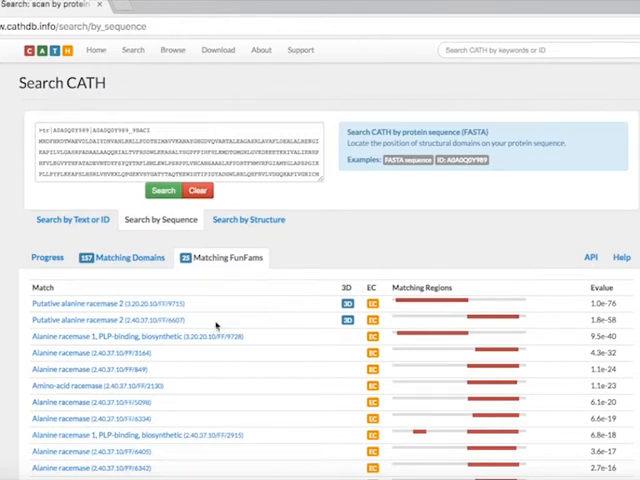
mouse_move(222, 328)
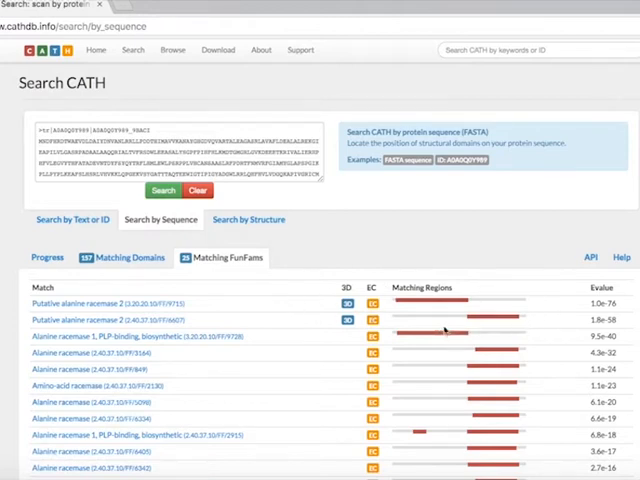
mouse_move(390, 304)
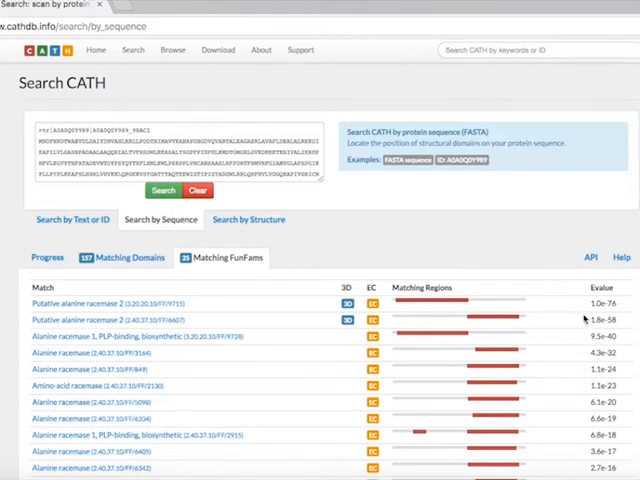
mouse_move(578, 316)
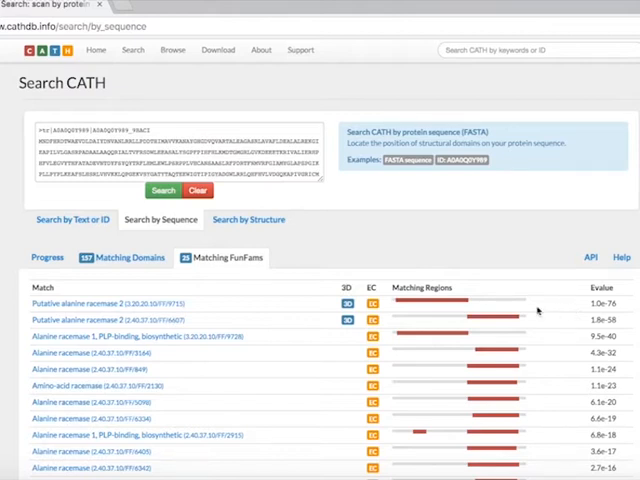
mouse_move(292, 308)
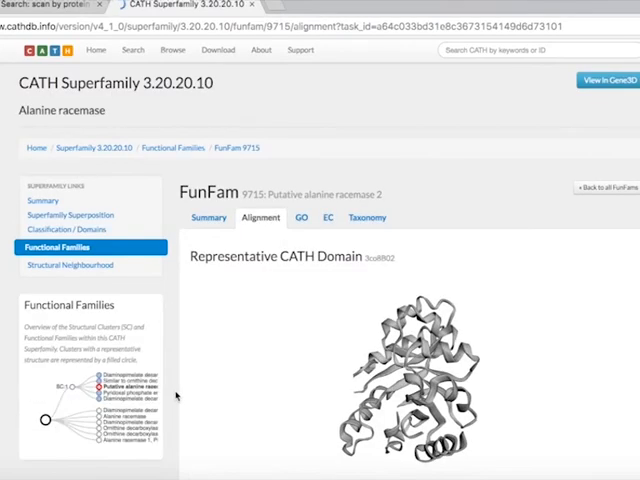
Step: Open FunFam 9715 and scroll to its representative structure viewer and sequence alignment
scroll(down, 3)
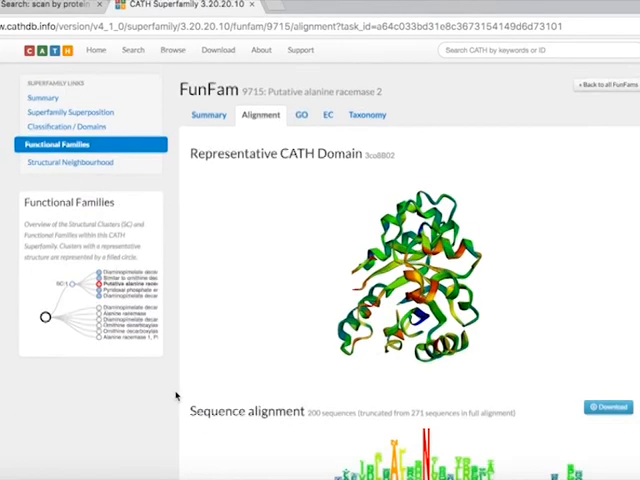
scroll(down, 3)
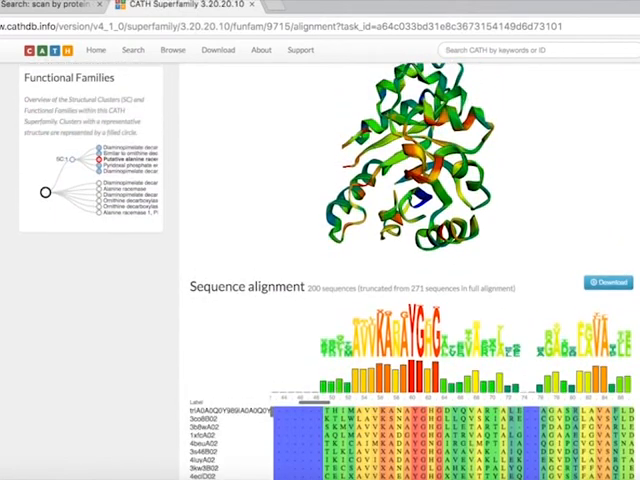
scroll(down, 3)
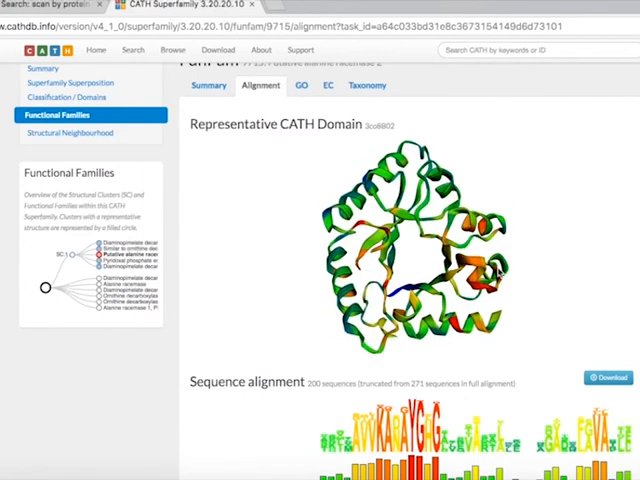
mouse_move(508, 312)
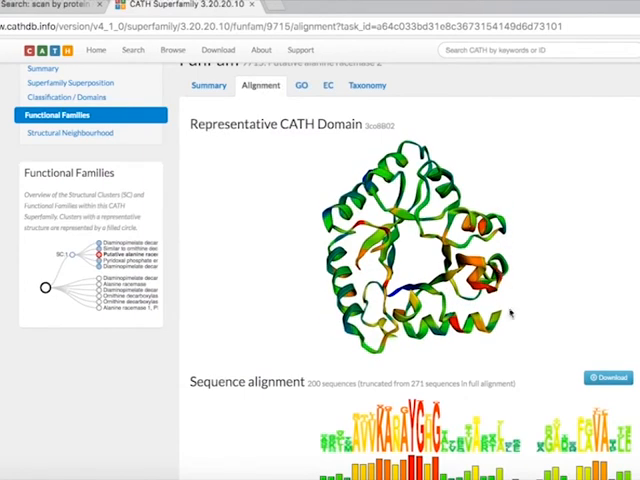
scroll(down, 3)
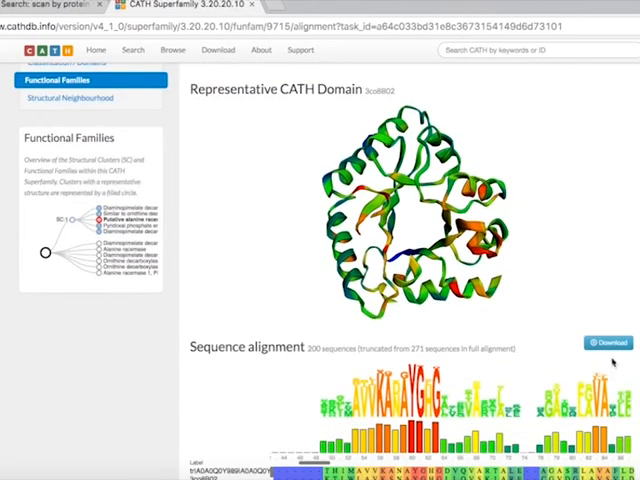
click(608, 344)
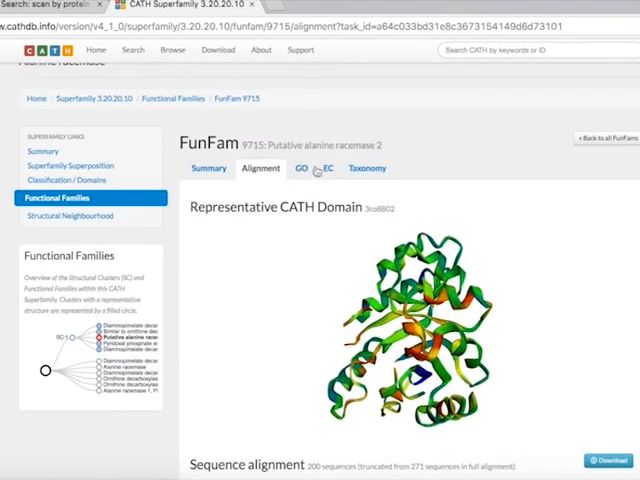
click(300, 168)
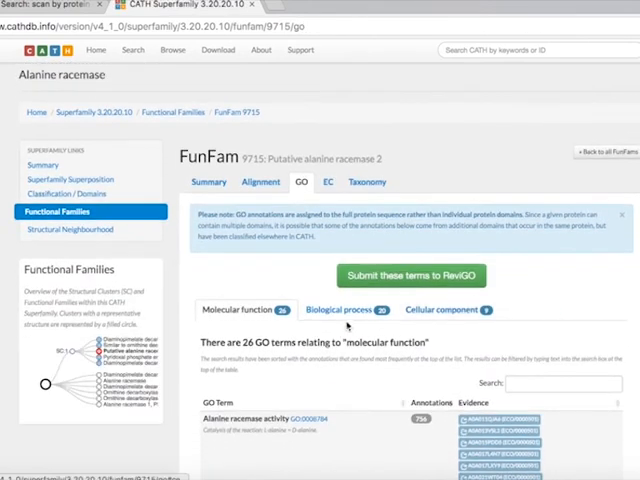
click(340, 308)
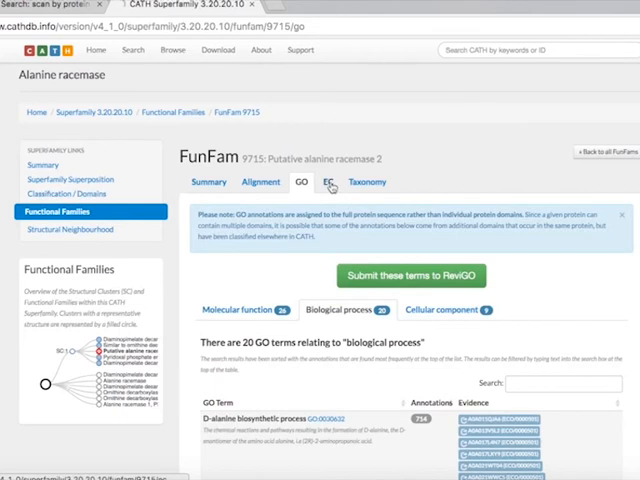
click(328, 182)
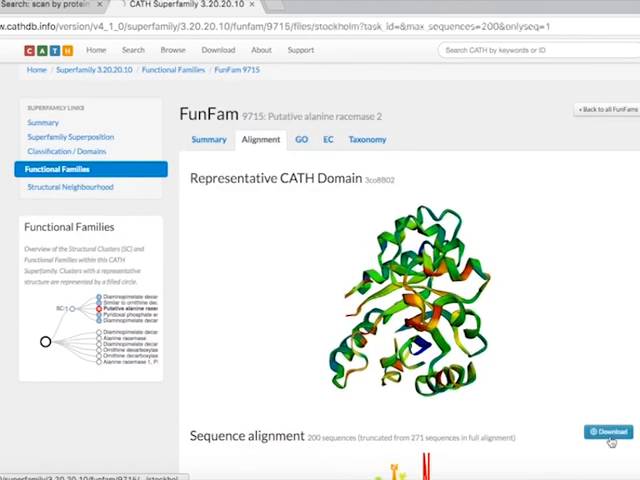
Step: Download the Stockholm sequence alignment file, then return to the matching FunFams results
click(600, 432)
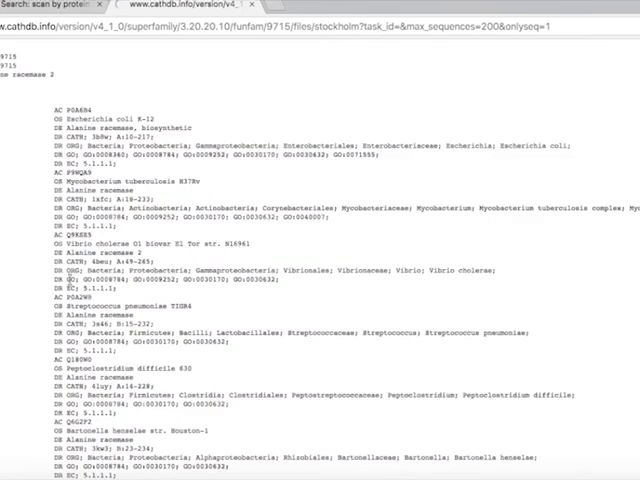
drag(56, 290, 296, 290)
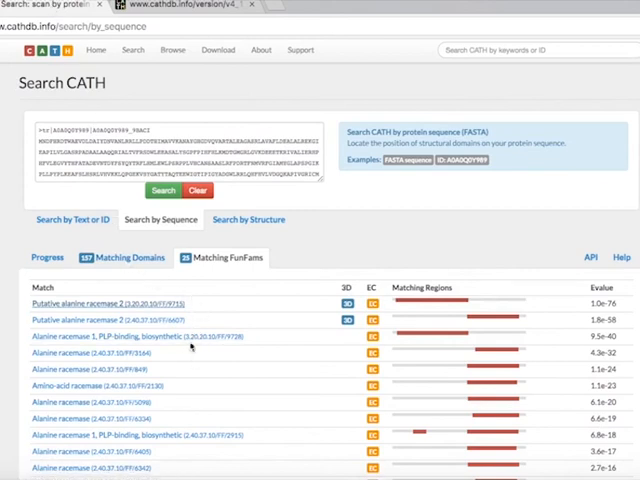
mouse_move(196, 320)
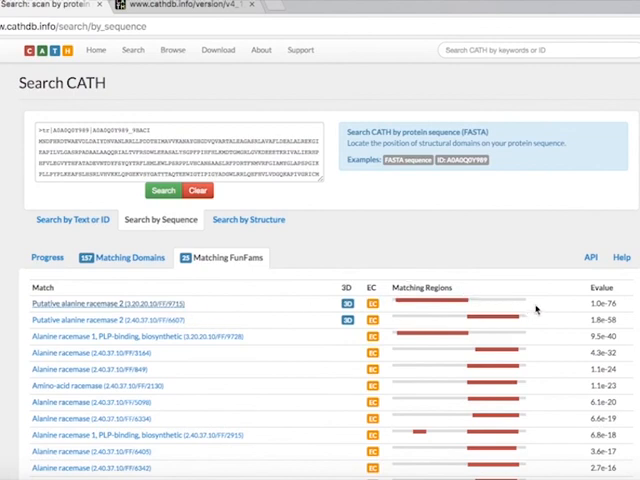
Step: Show the Help page describing the FunHMMer web server and CATH-Gene3D
click(620, 256)
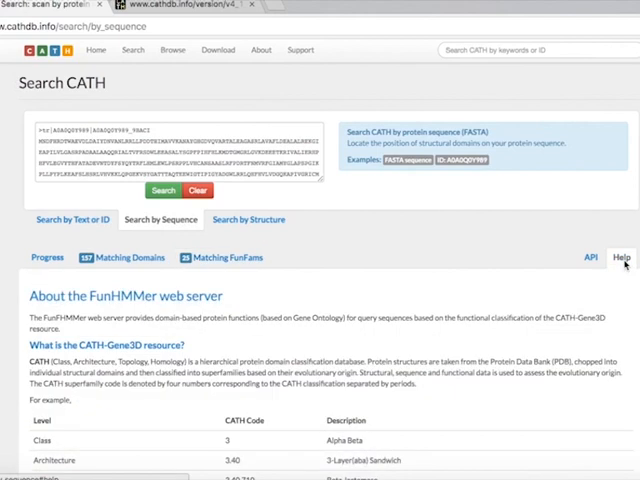